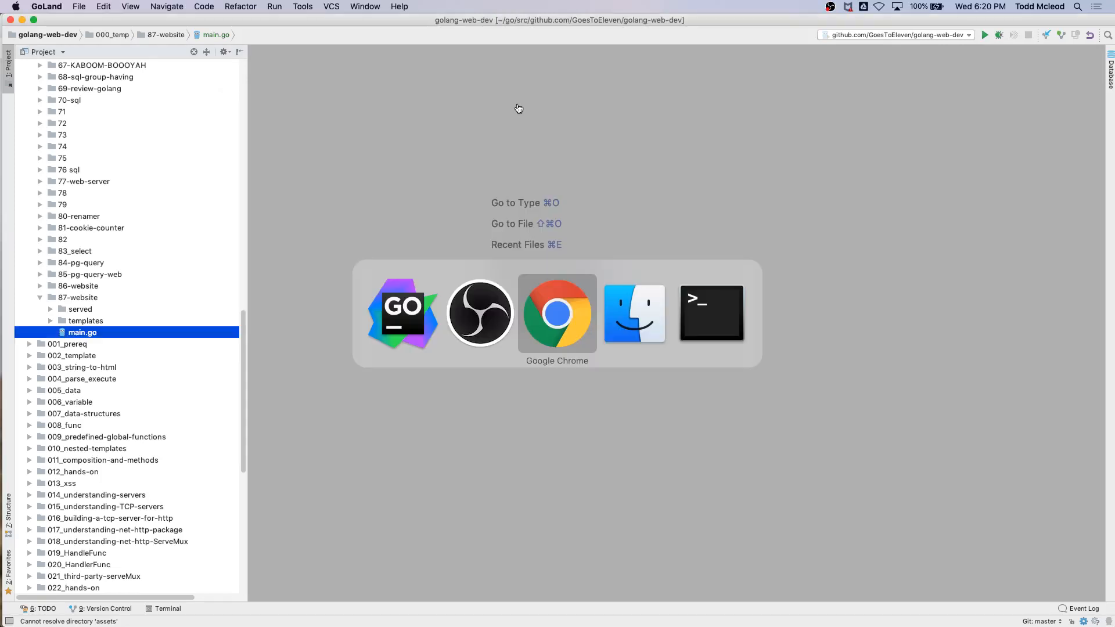
Switch to Chrome to view the Skyfall site running at localhost:8080.
click(557, 313)
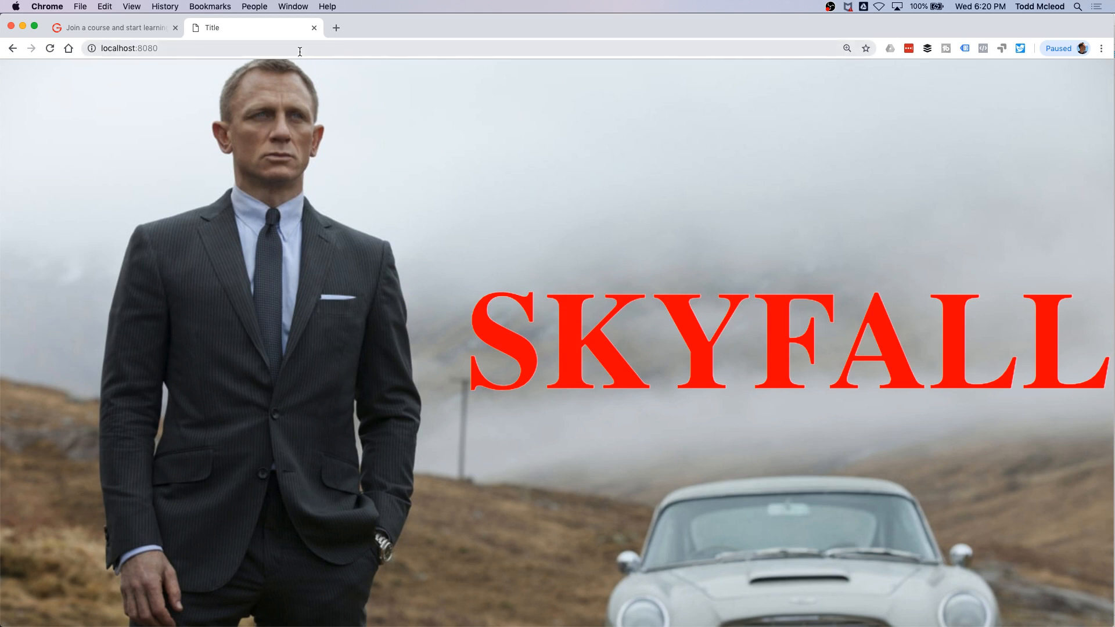
mouse_move(518, 218)
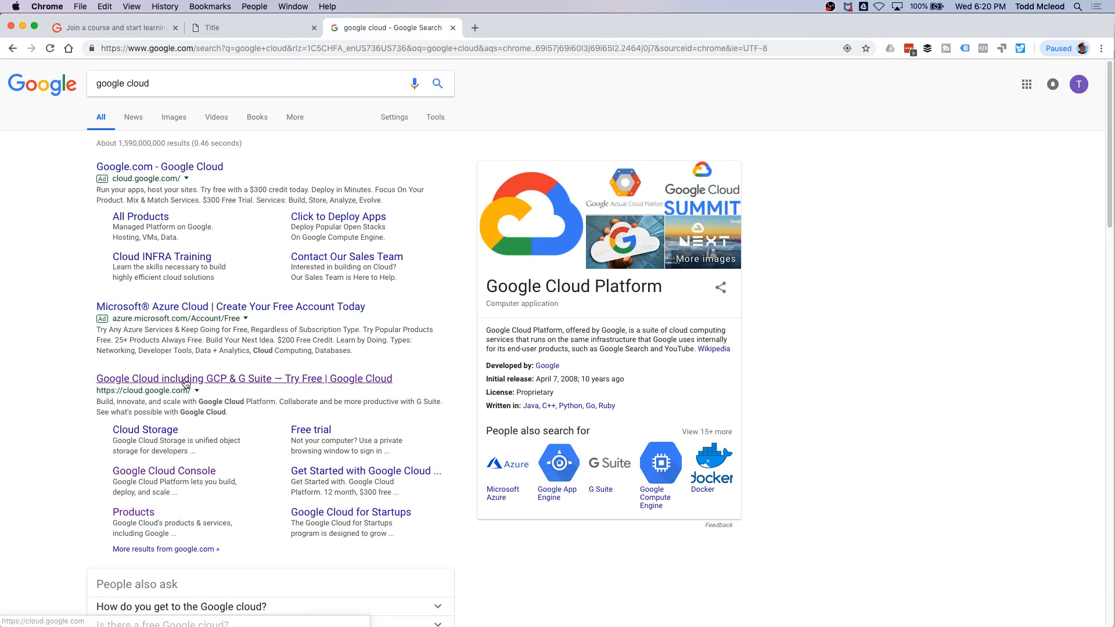
Go from the Google Cloud result through Products to the Compute Engine documentation.
click(244, 378)
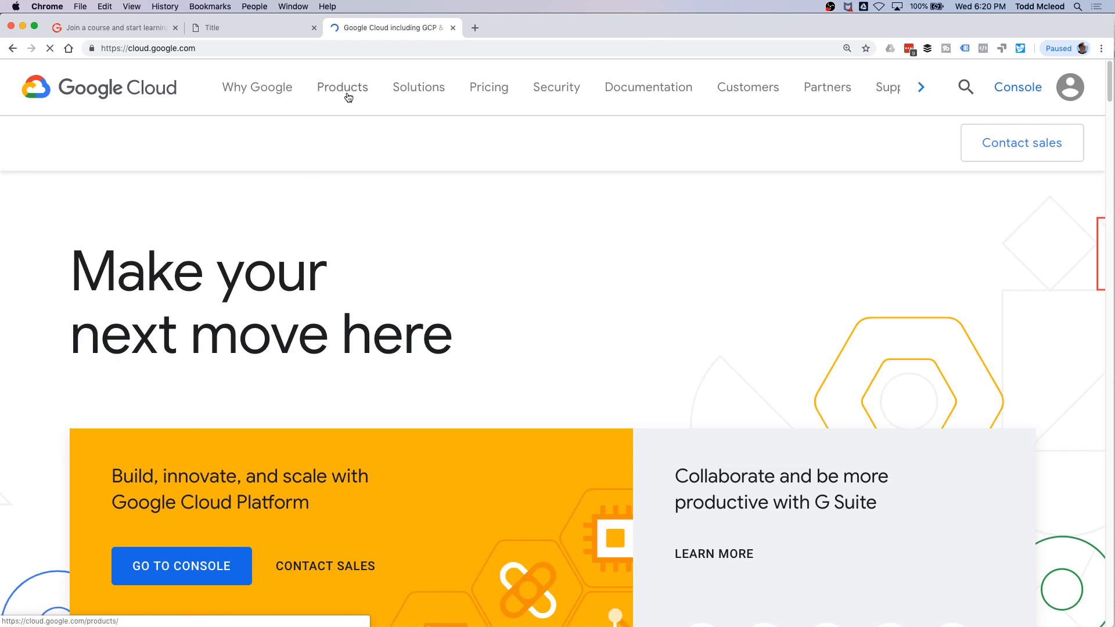
click(342, 86)
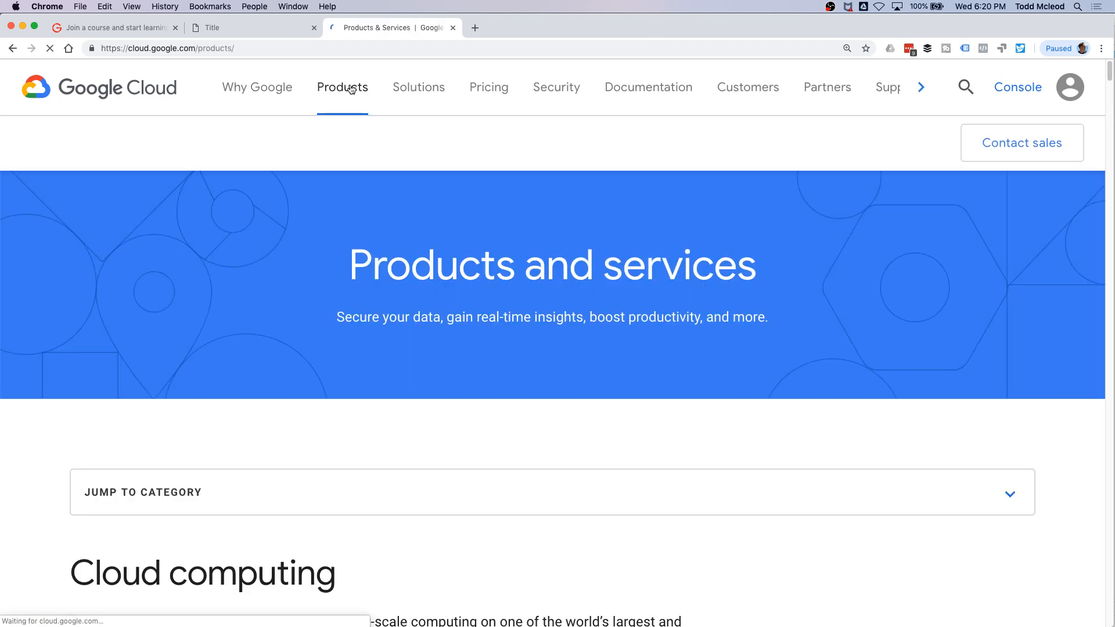
scroll(down, 3)
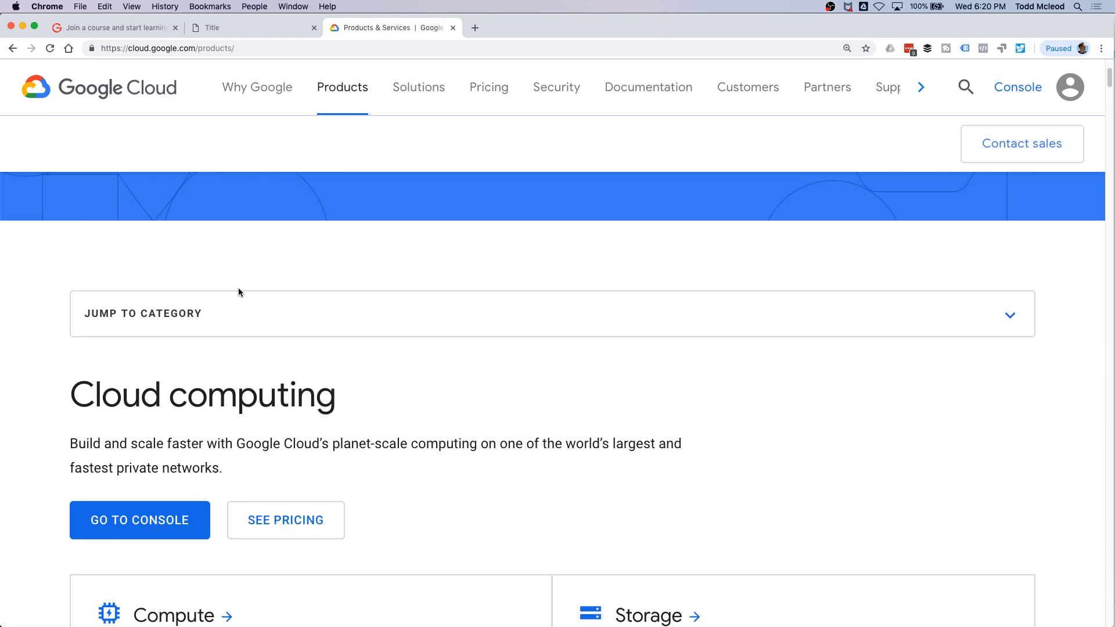
scroll(down, 3)
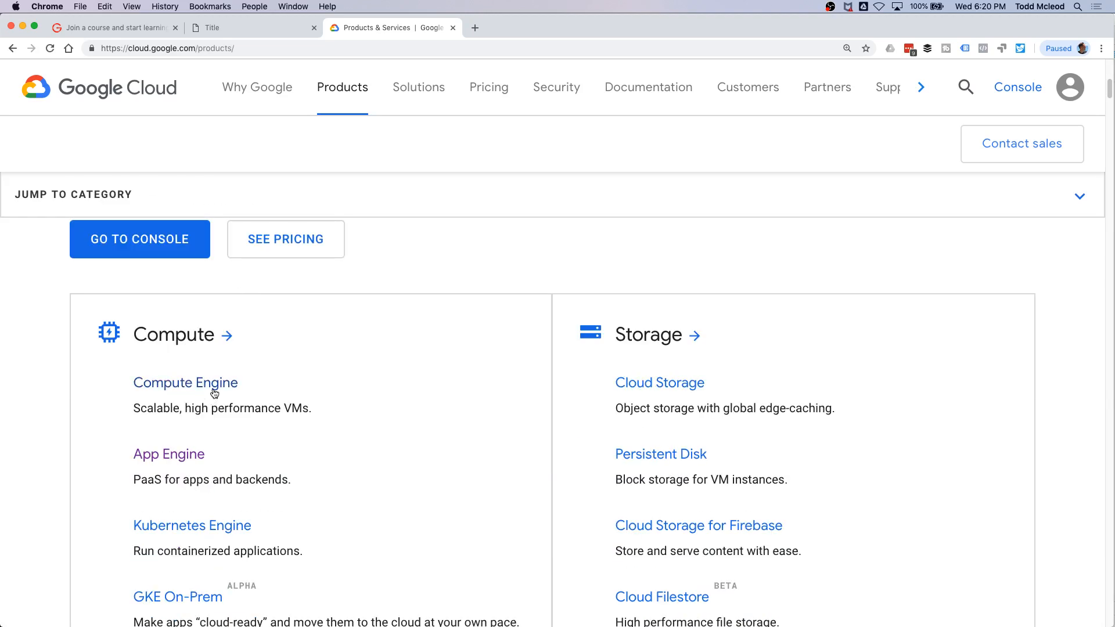
click(185, 383)
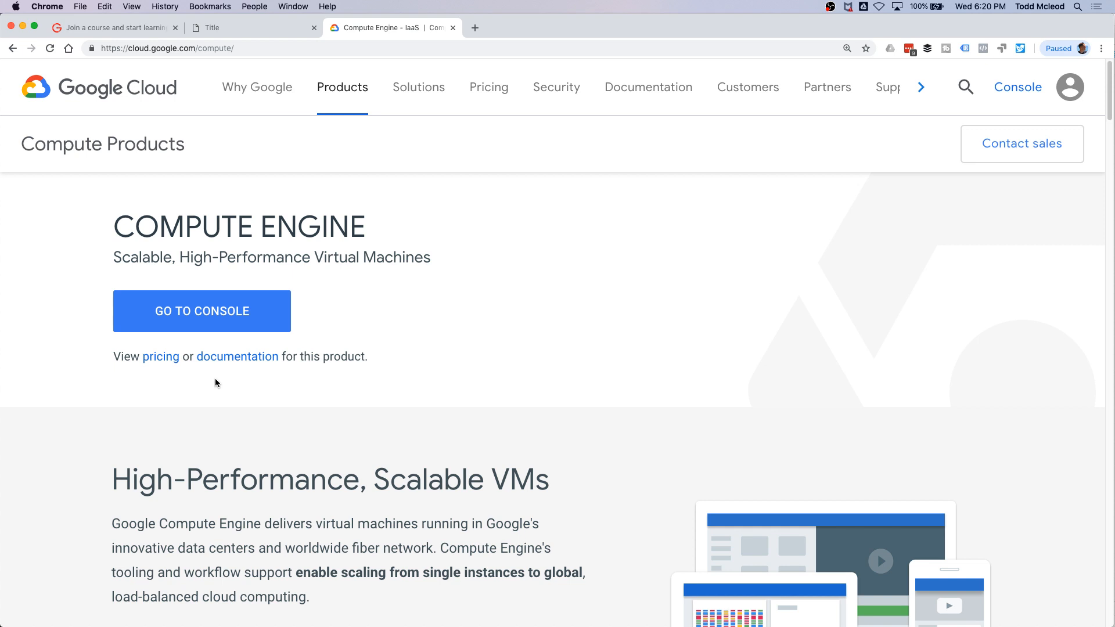
click(237, 355)
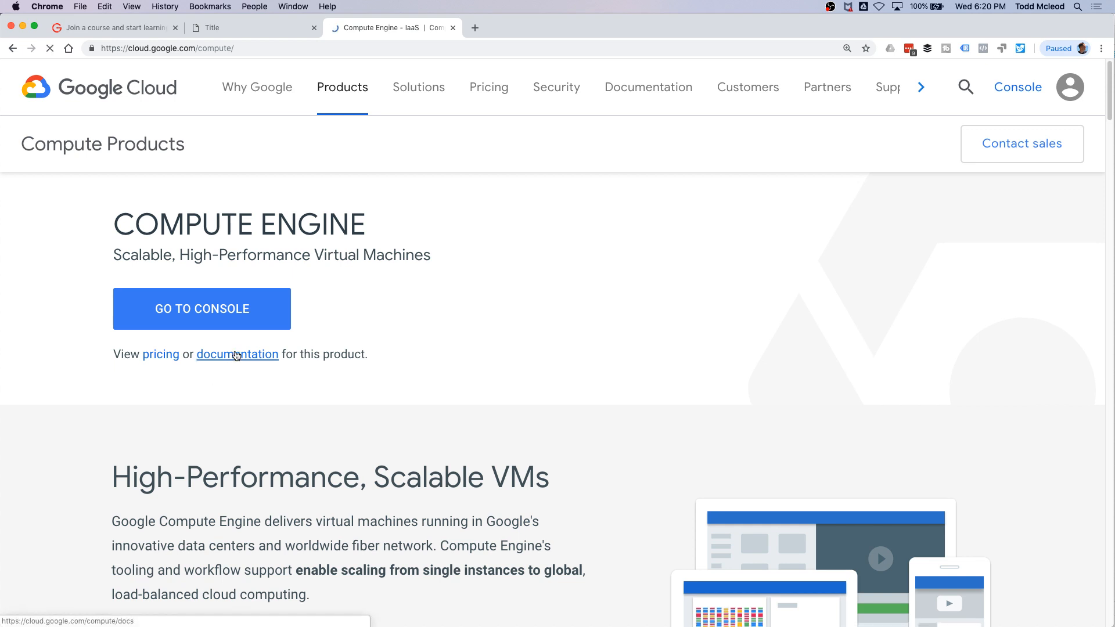
click(237, 354)
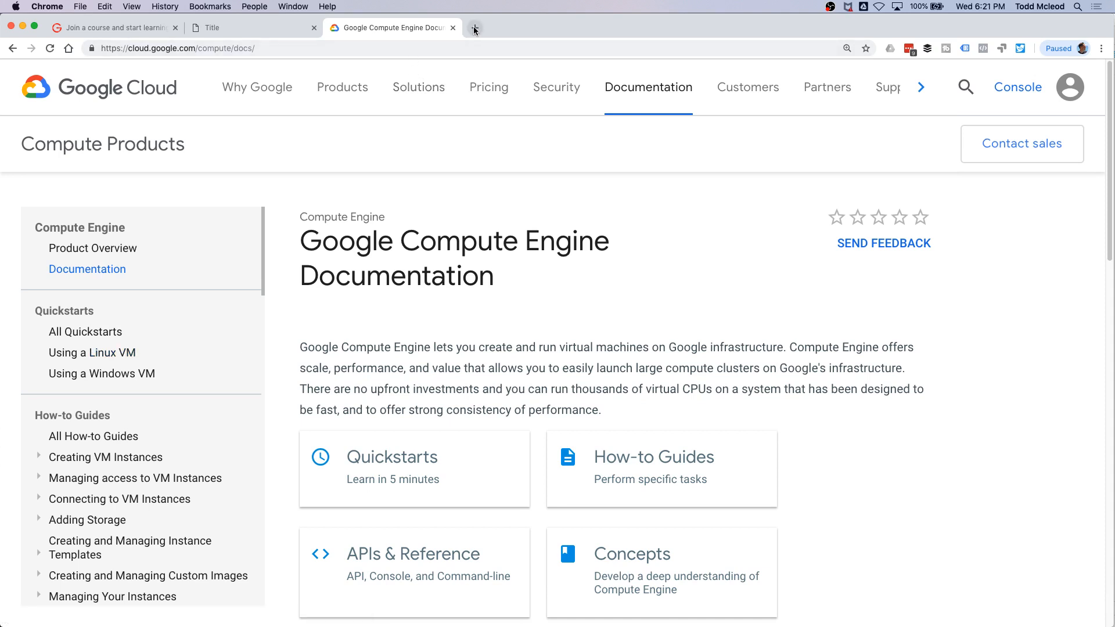
Open the GoesToEleven GitHub shortcut in a new tab, then return to Greater Commons.
click(474, 27)
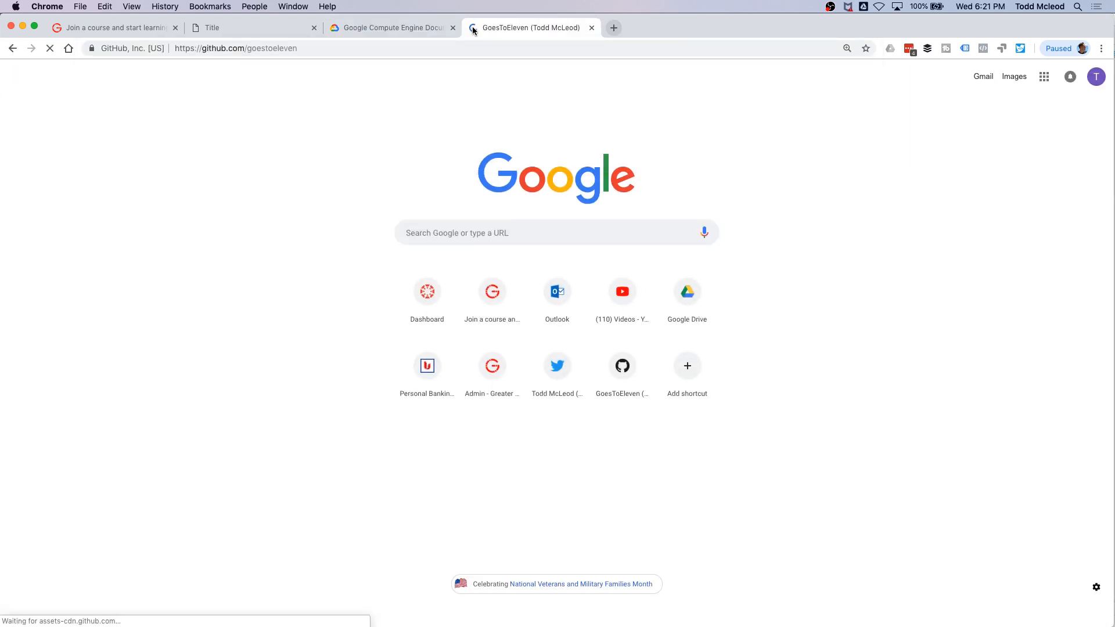
click(530, 28)
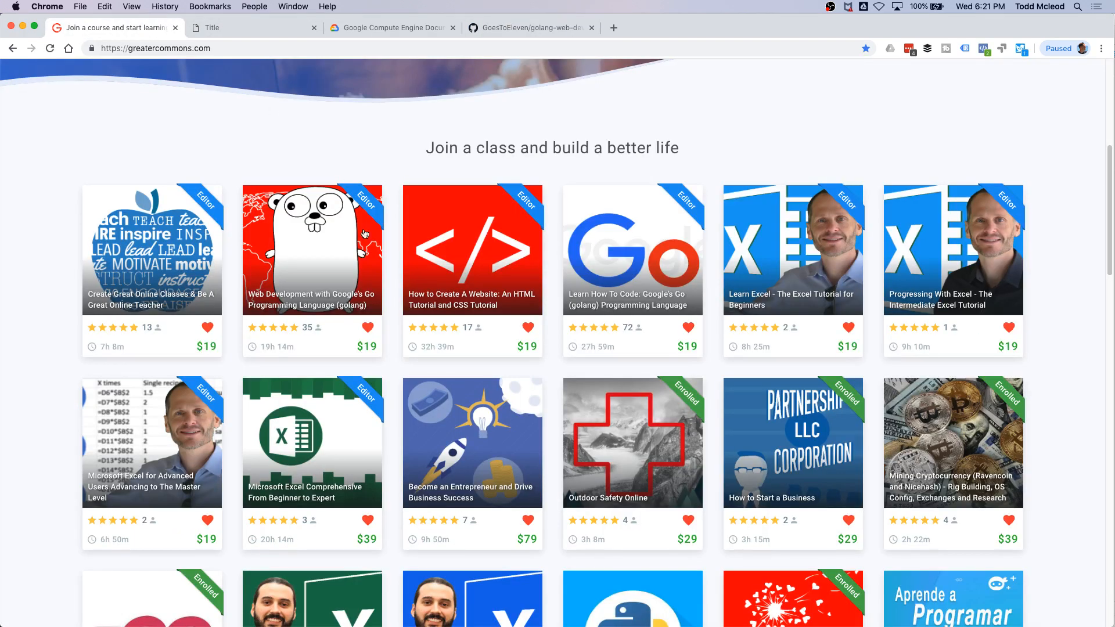
scroll(up, 3)
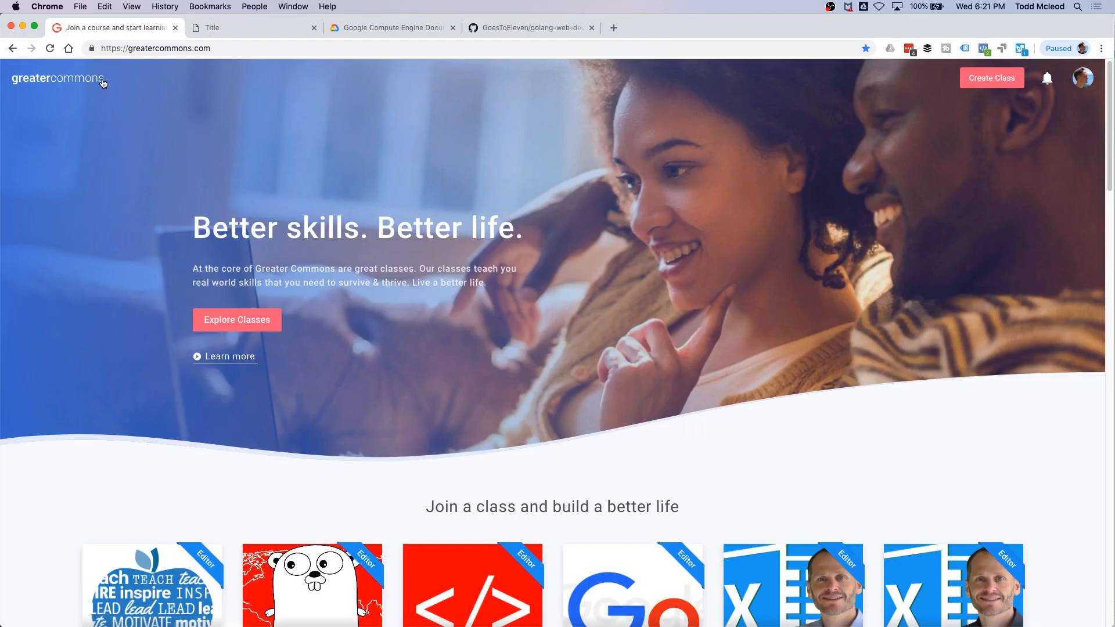
Open golang-web-dev 031_aws/01_hello and select the 'GOOS=linux GOARCH=amd64 go build' line.
click(530, 28)
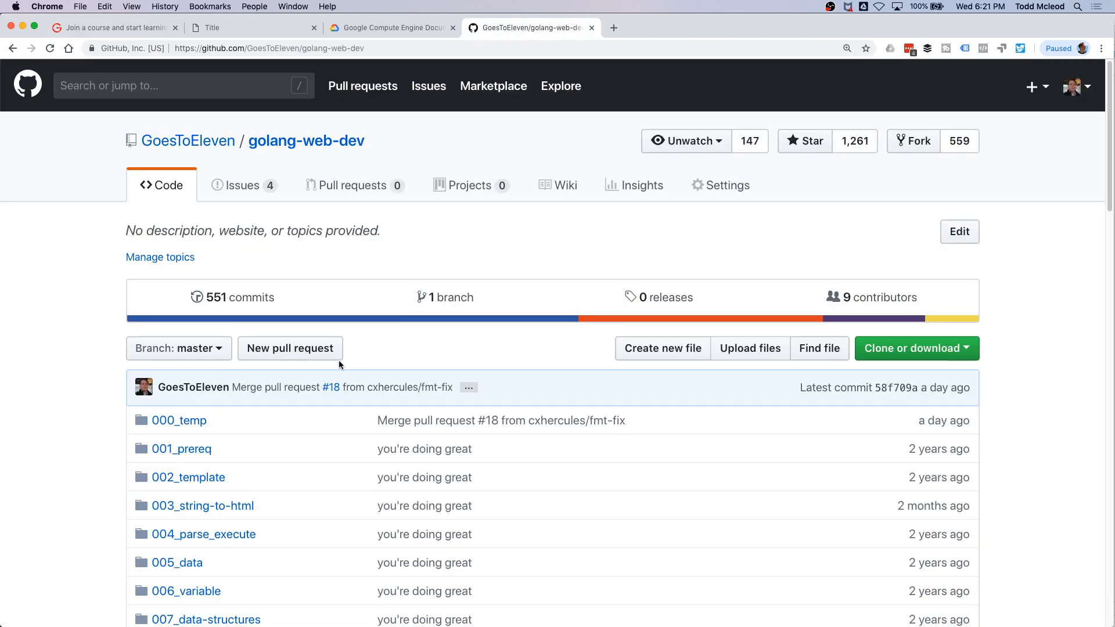
scroll(down, 3)
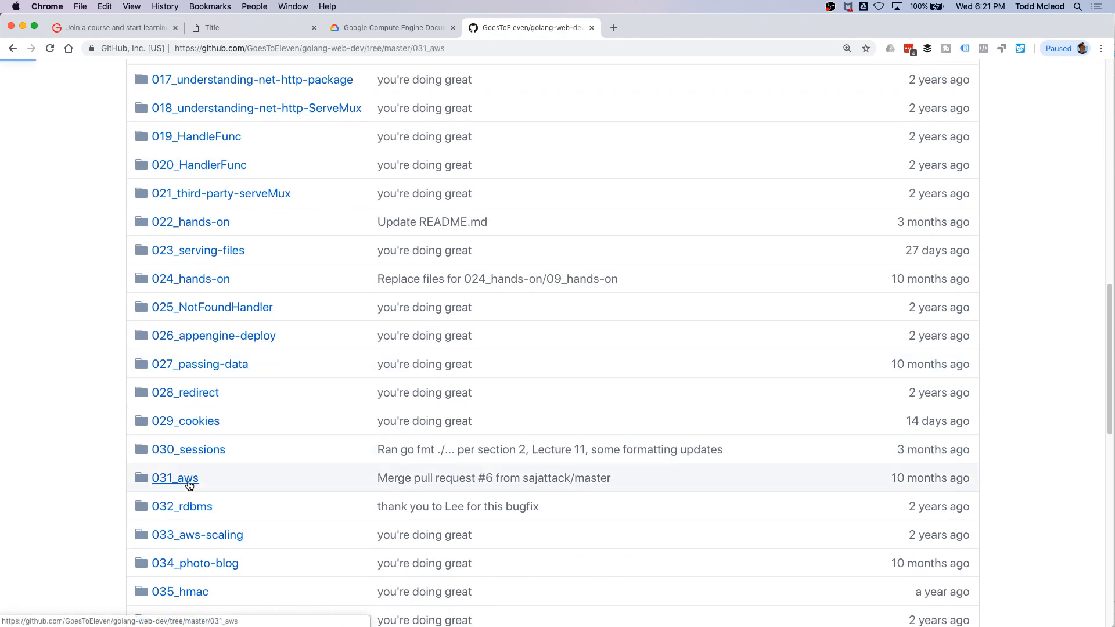
click(174, 478)
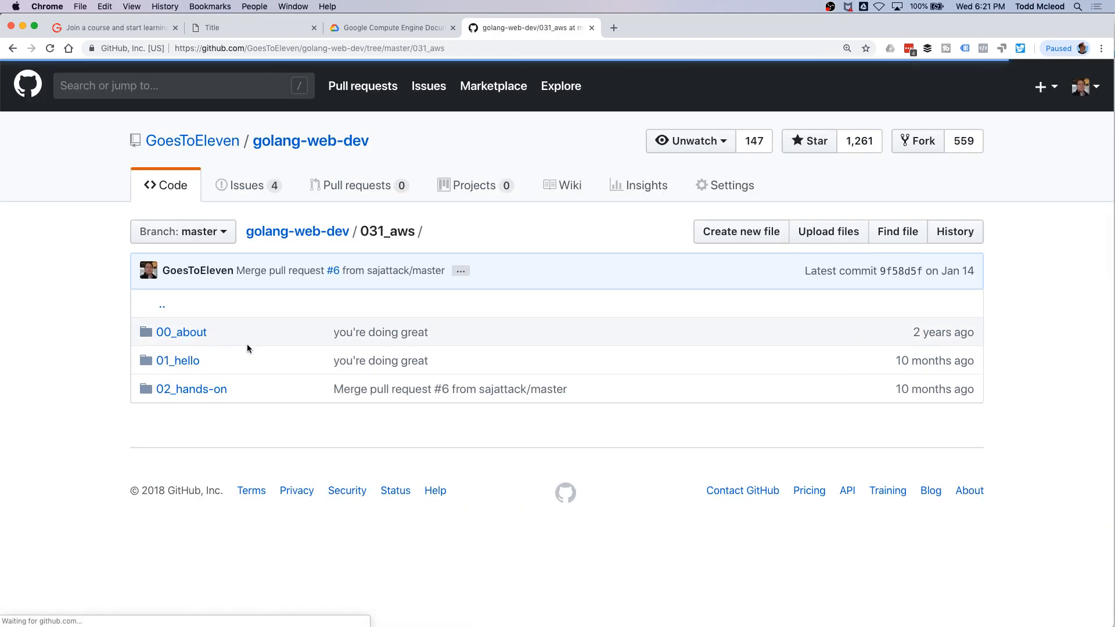
mouse_move(178, 360)
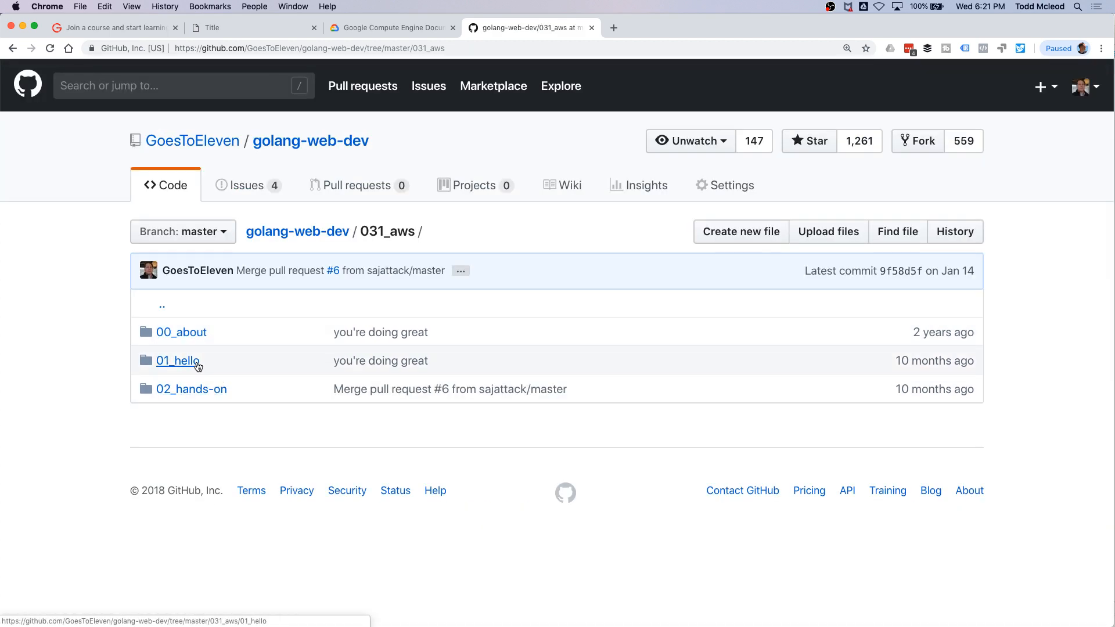
click(177, 360)
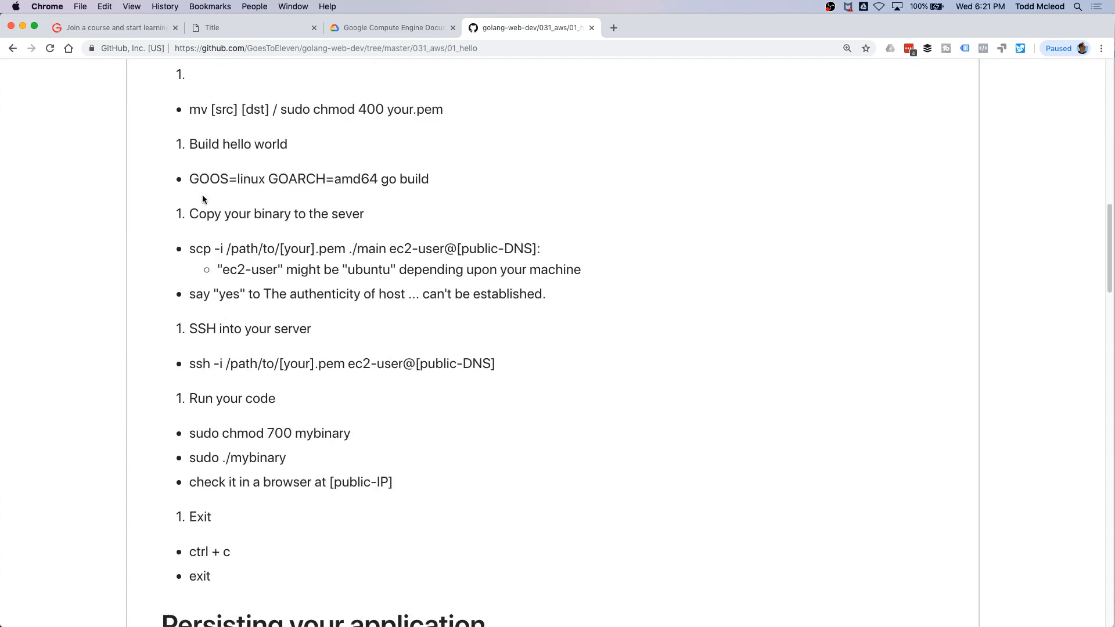
drag(189, 178, 357, 179)
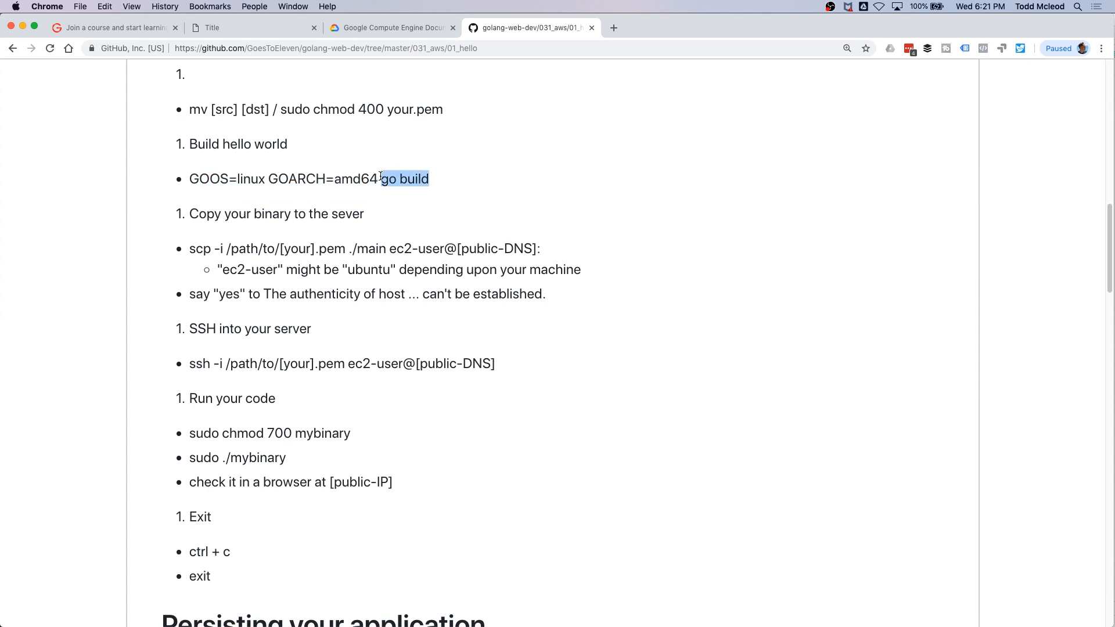
drag(382, 178, 189, 179)
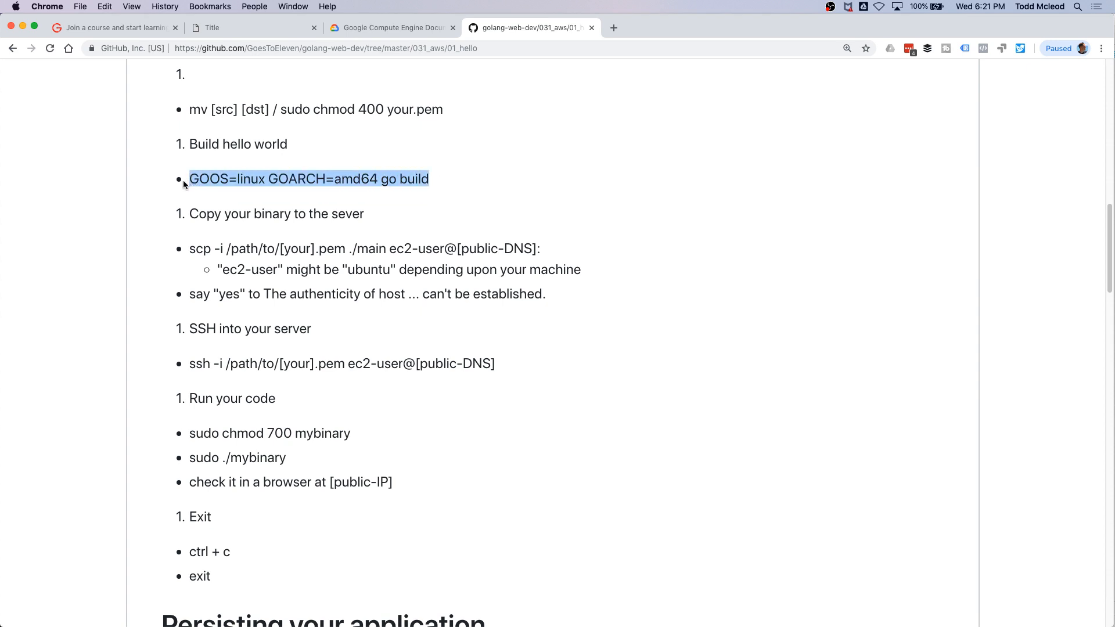
mouse_move(445, 180)
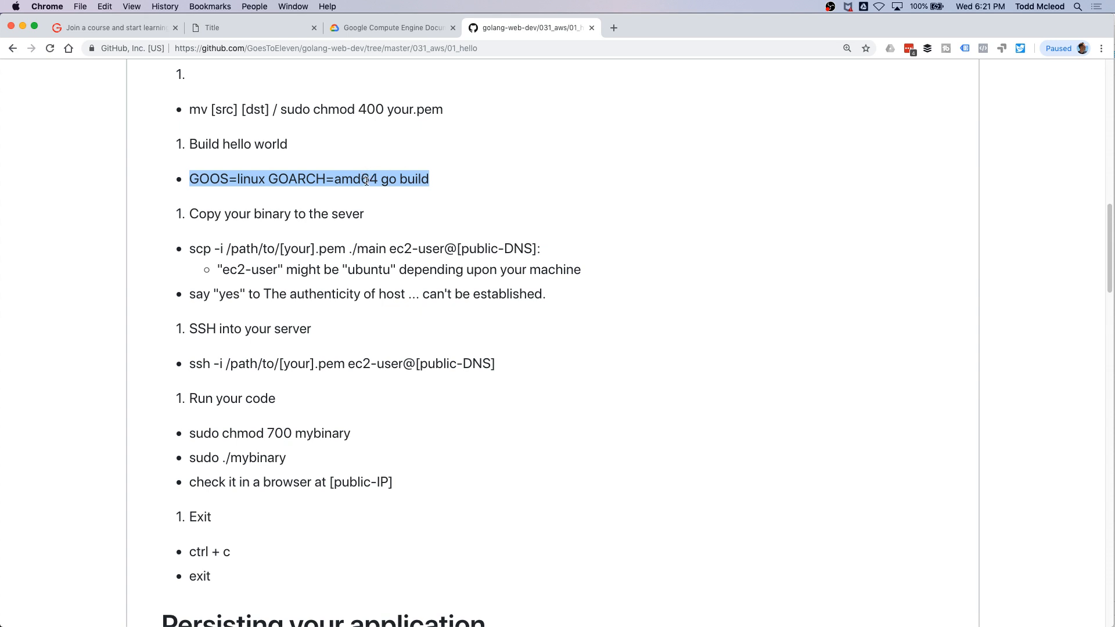
mouse_move(390, 200)
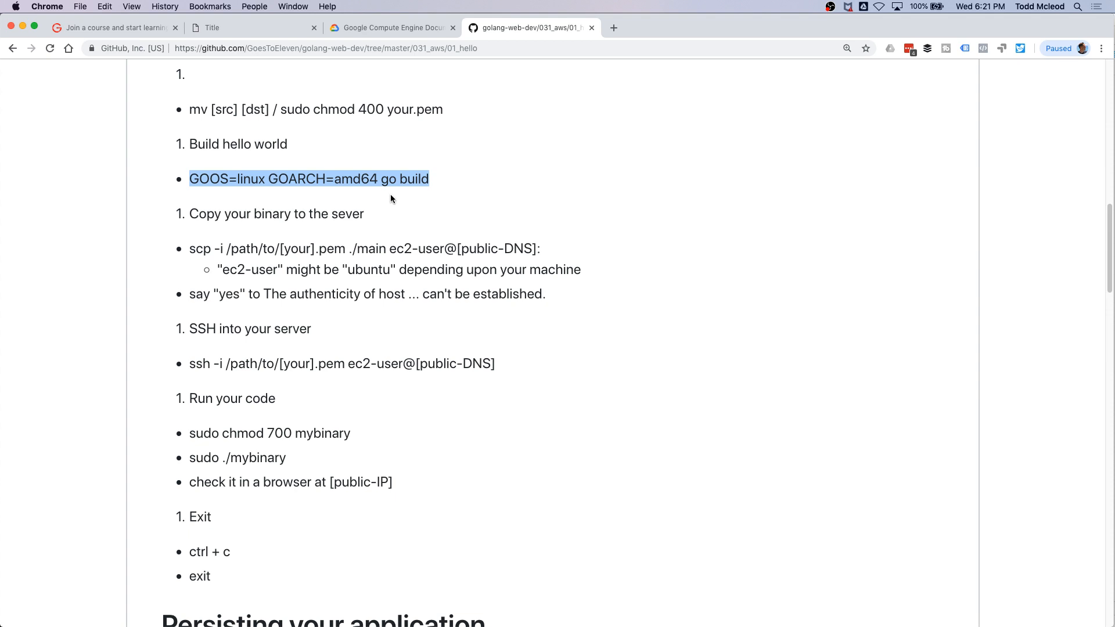
Run 'GOOS=linux GOARCH=amd64 go build' in the 87-website folder.
key(cmd+tab)
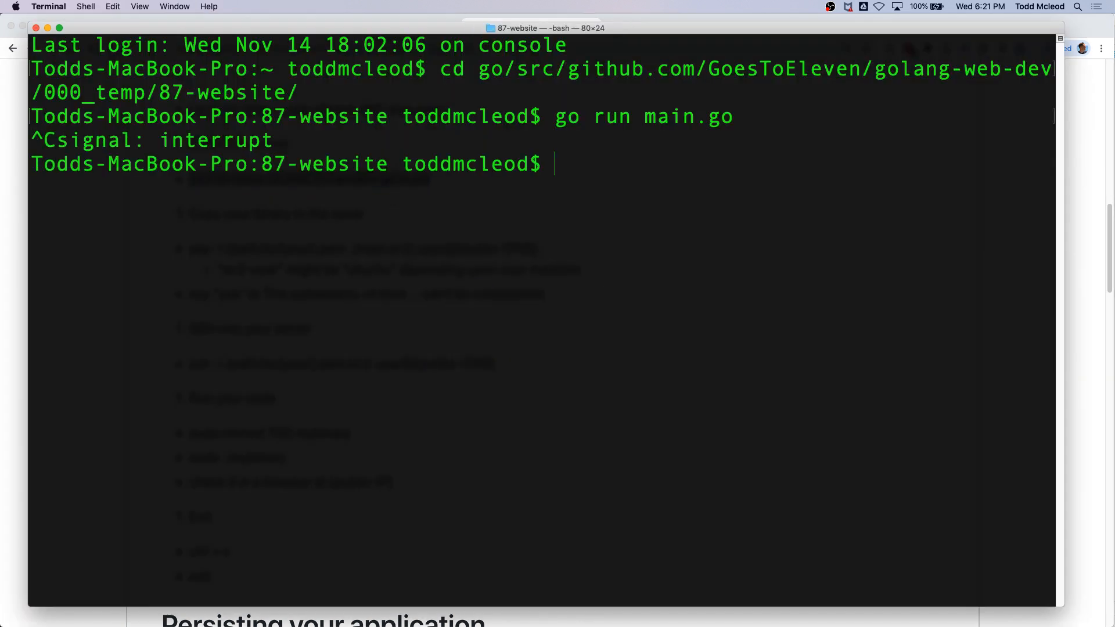
text(GOOS=linux GOARCH=amd64 go build)
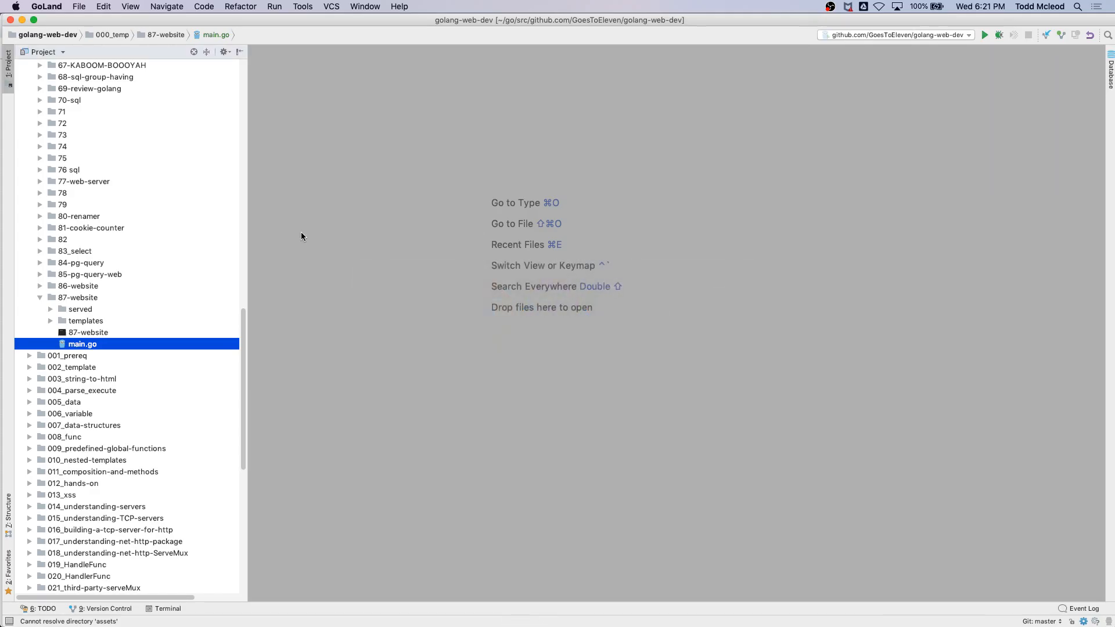
Rename the 87-website binary to 'skyfall', fixing a typo, and confirm the refactor.
click(88, 332)
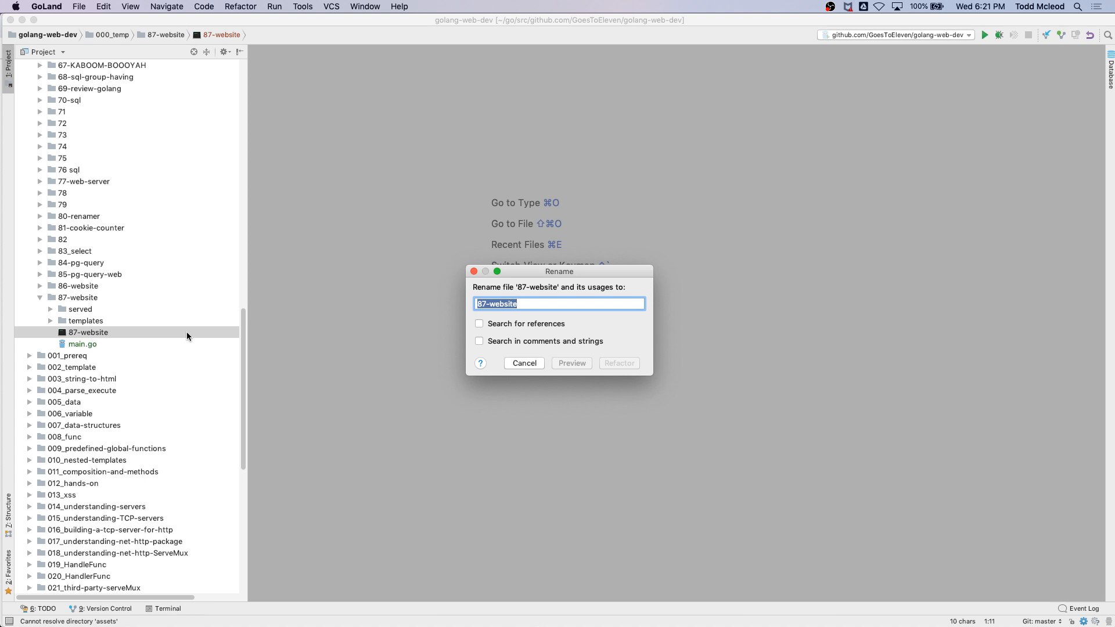
text(sk)
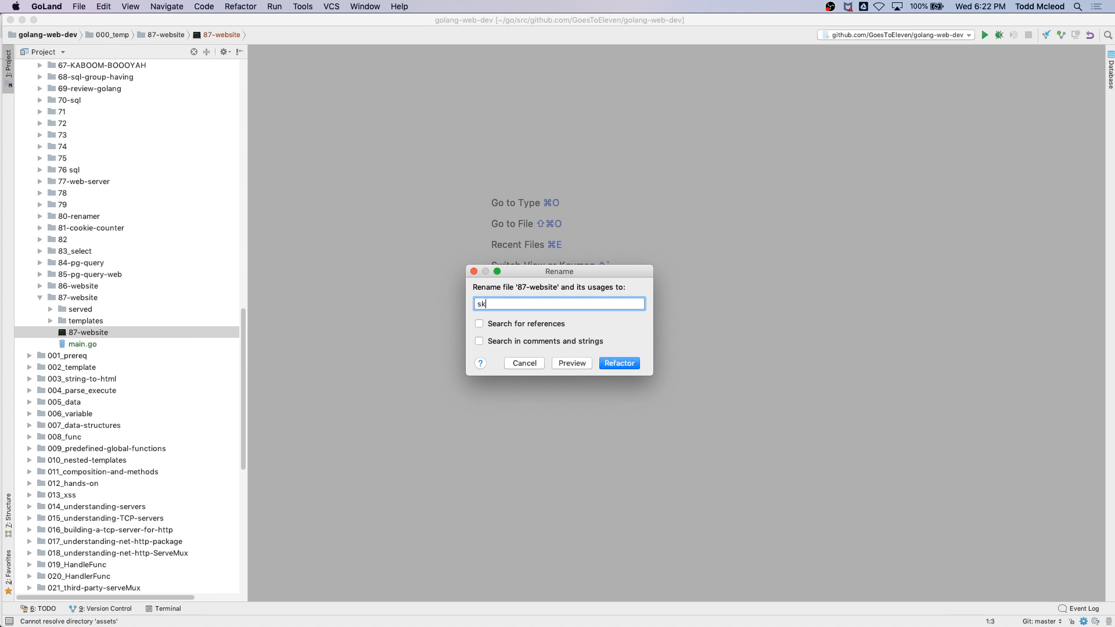
key(backspace)
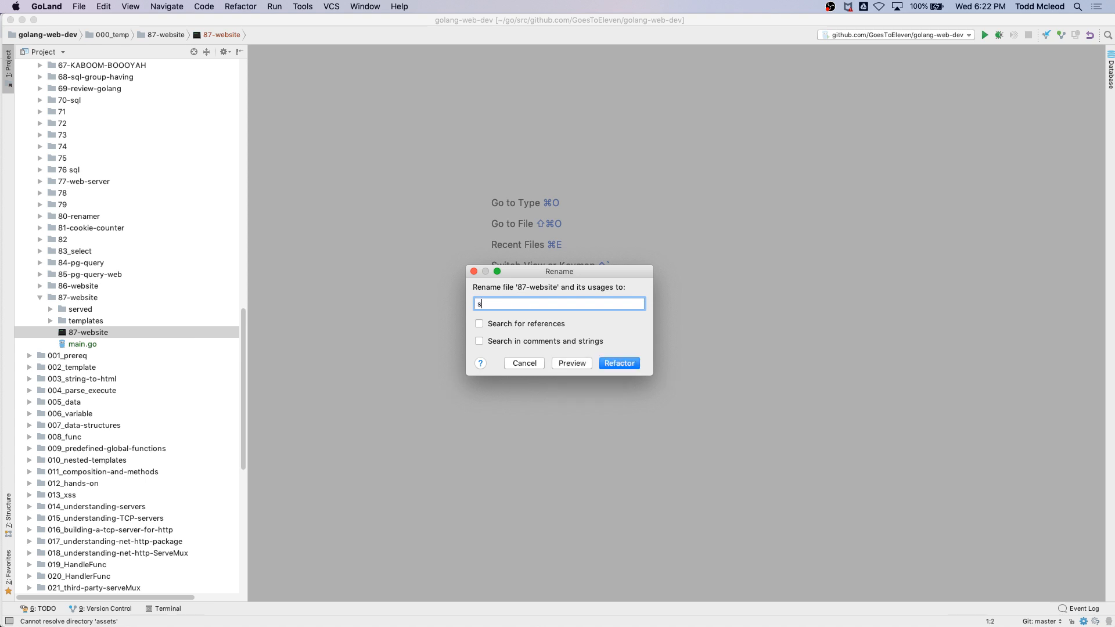
text(kyfall)
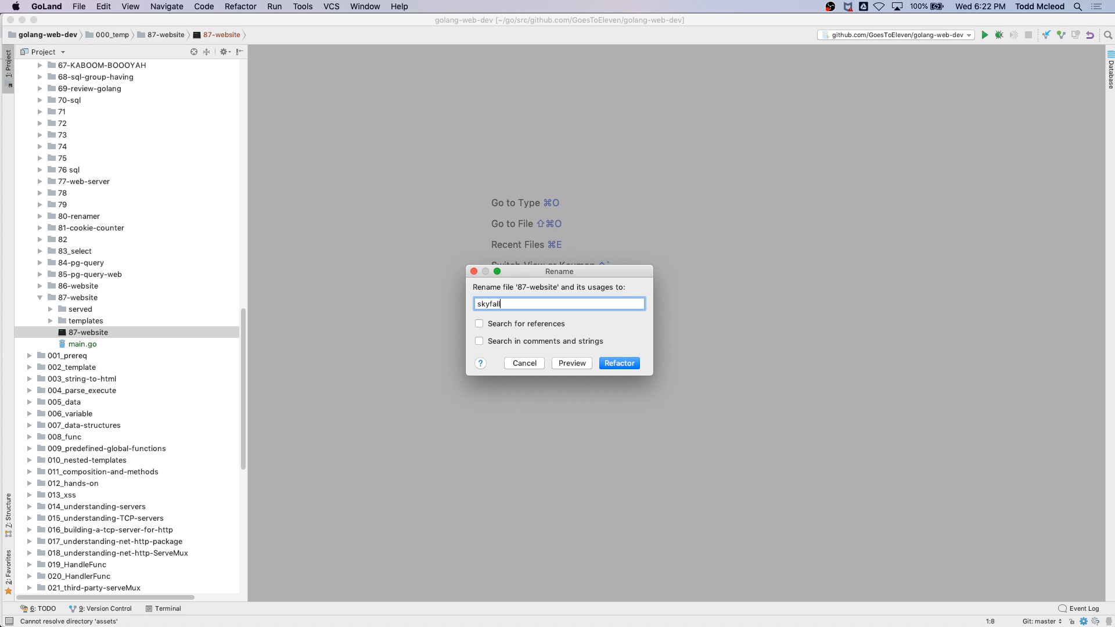
click(617, 363)
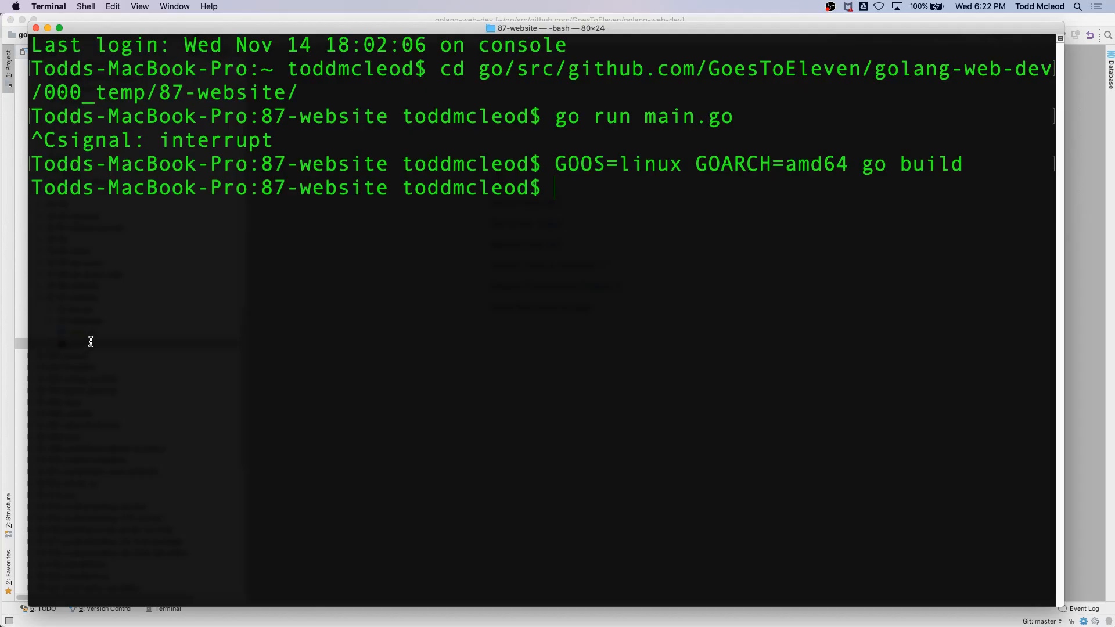
Move skyfall to the home directory with 'mv skyfall ~/' and cd home.
text(mv skyfall ~)
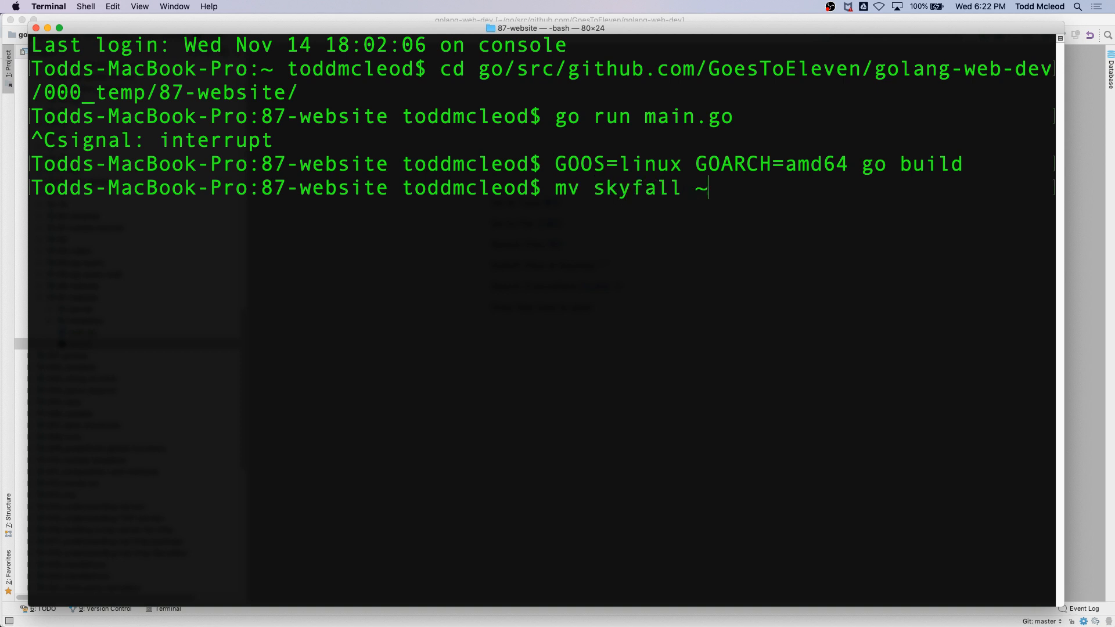
text(/)
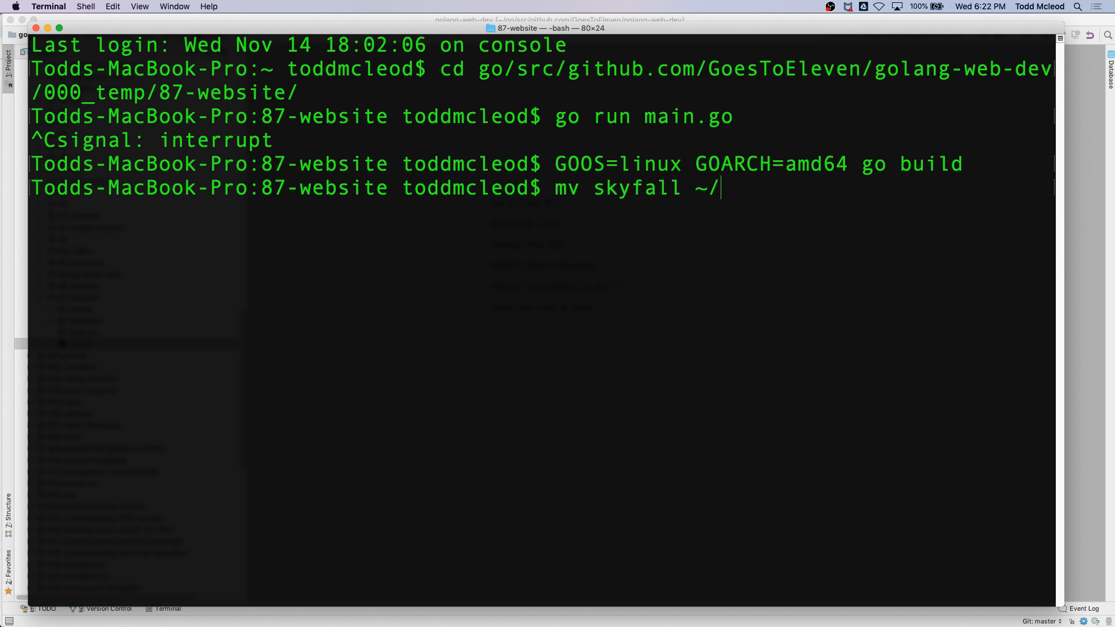
text(cd)
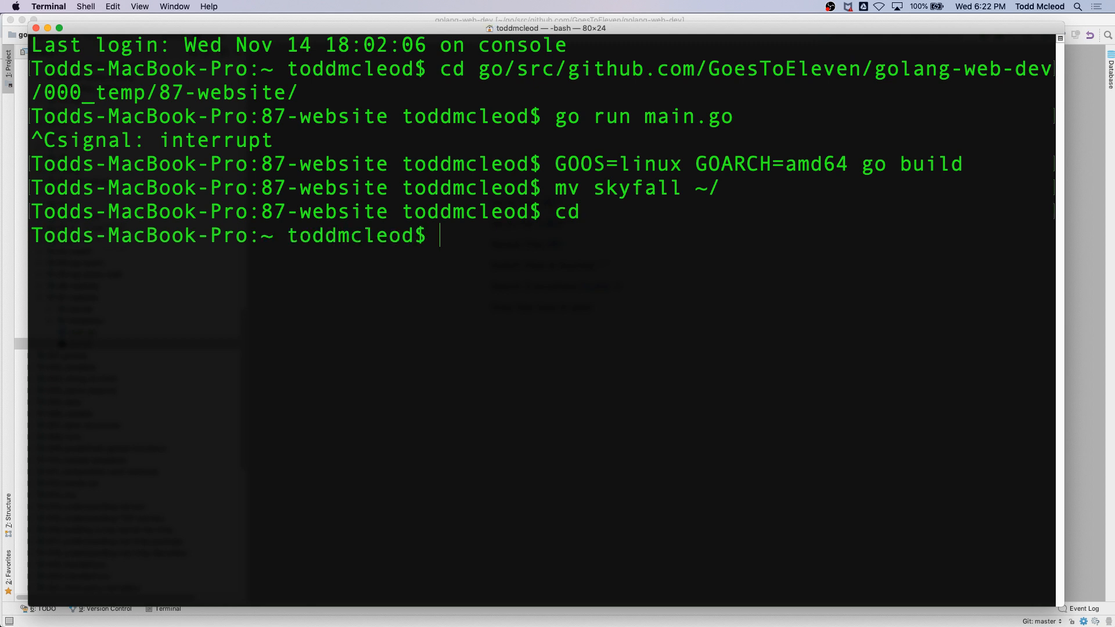
List home with 'ls -la', remove the old sky binary with 'rm -rf', and list again.
text(ls -la)
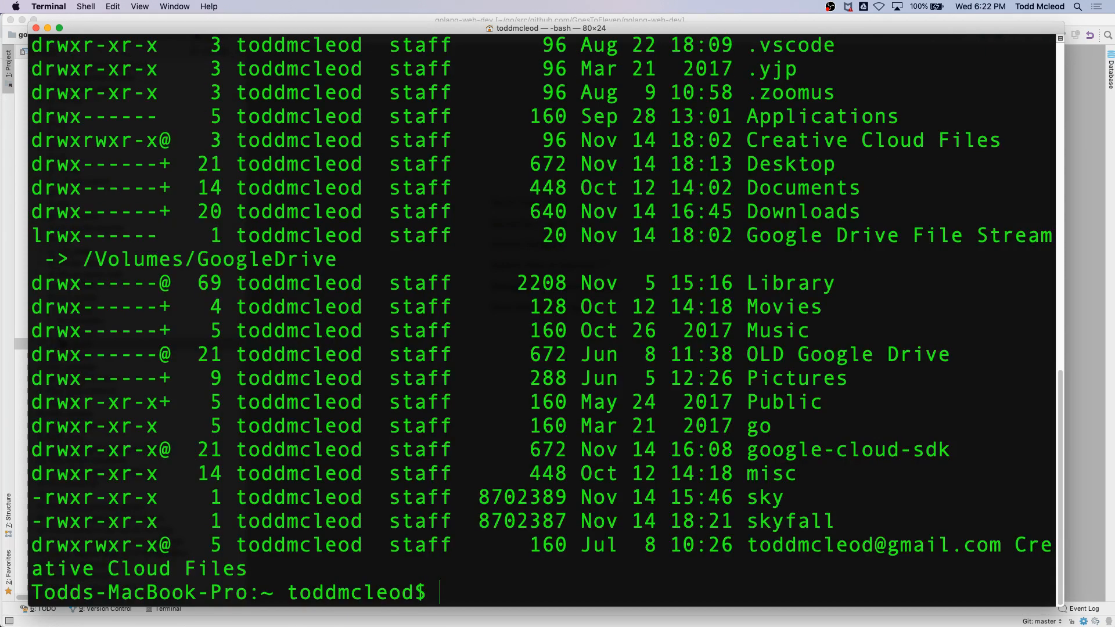
mouse_move(614, 533)
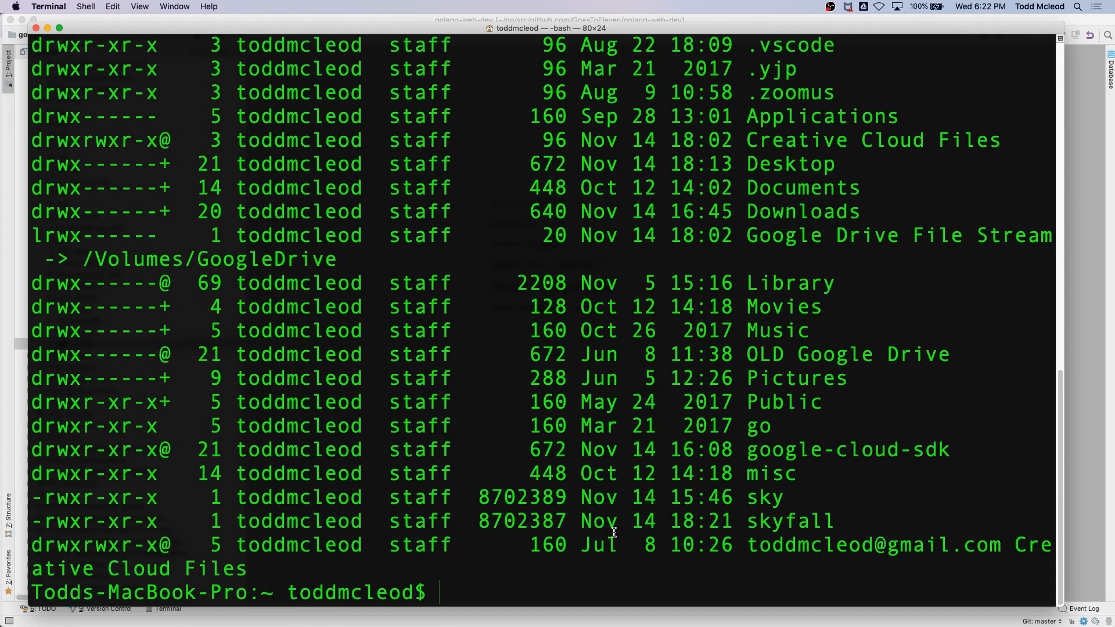
text(rm -rf sky)
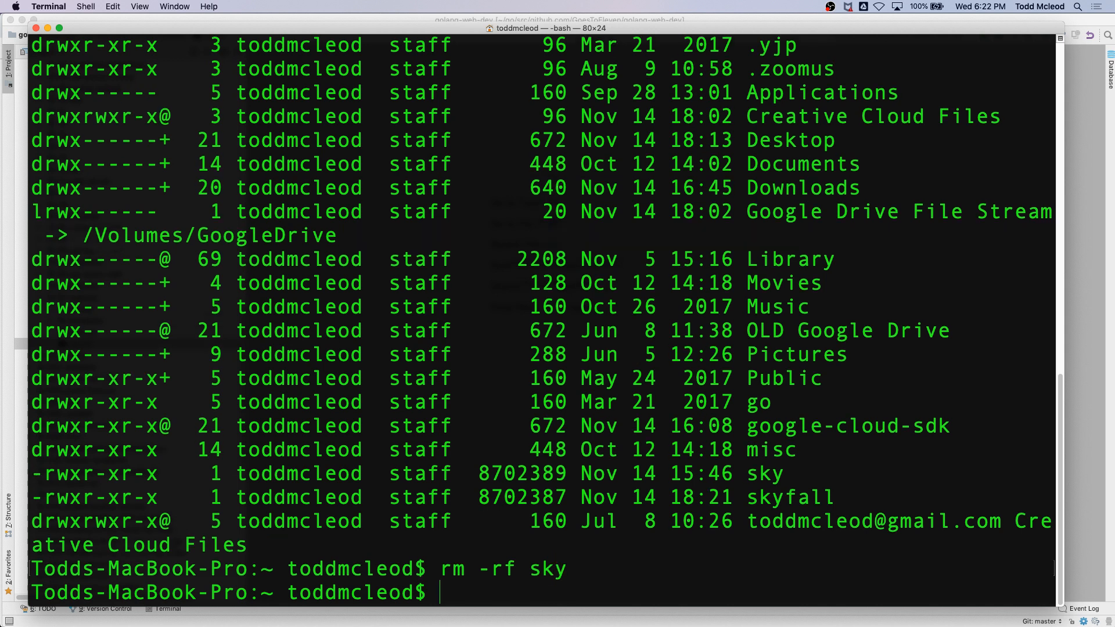
text(ls -la)
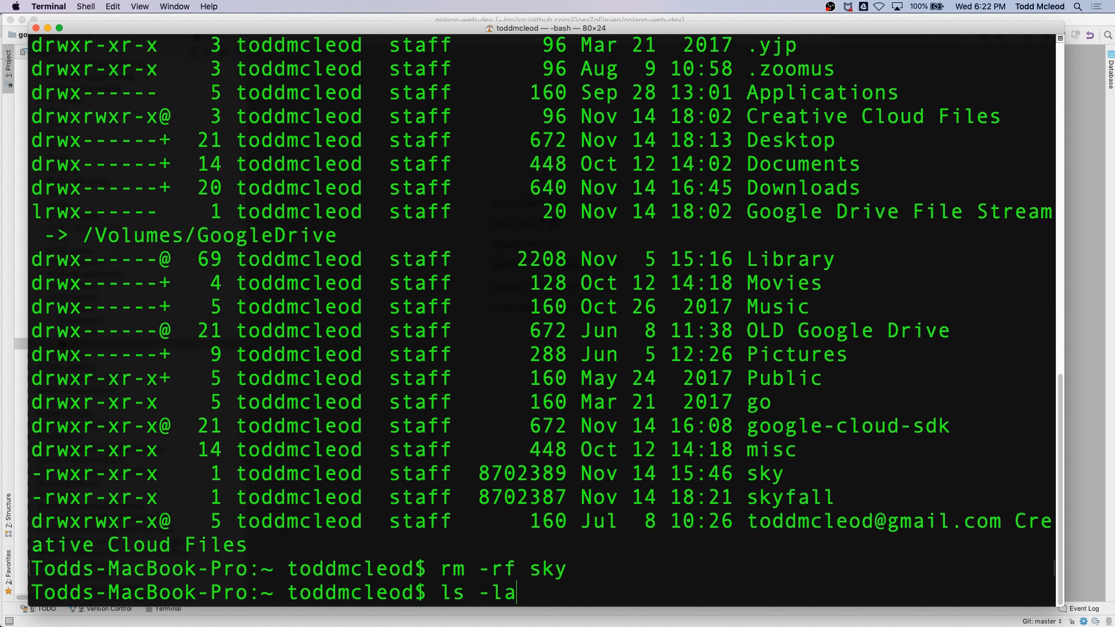